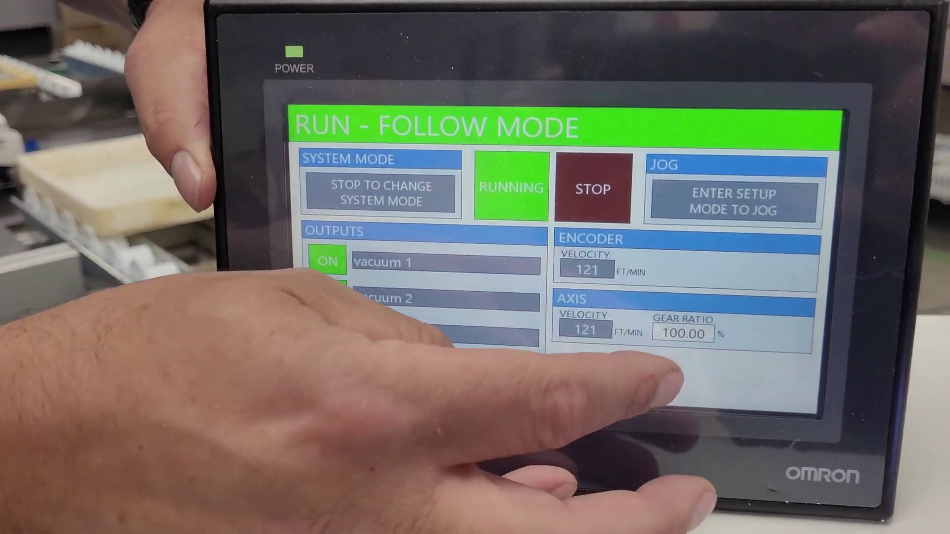
- Start a new axis gear ratio entry, currently 100.00 (limits 1.00 to 200.00)
click(682, 335)
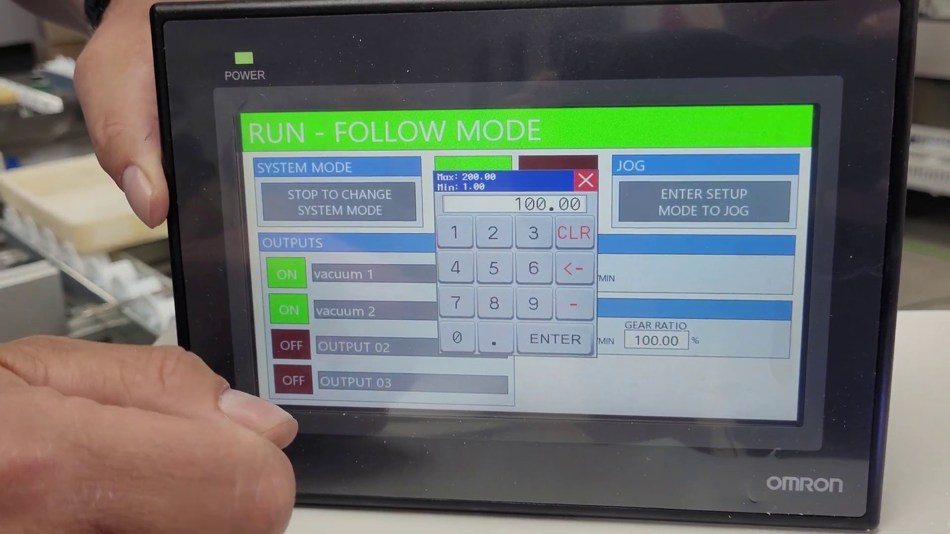